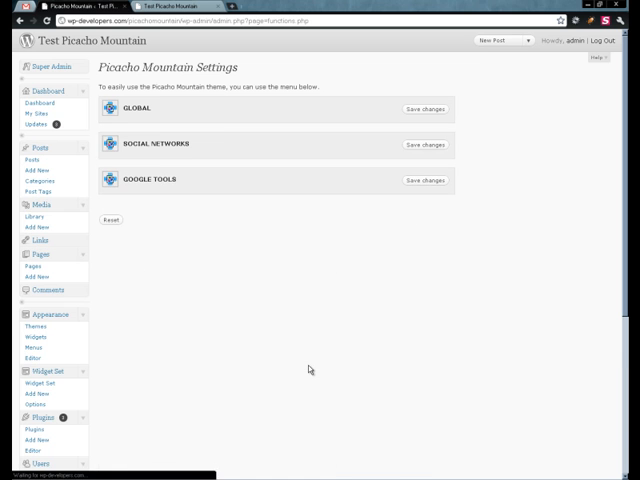
Leave the Picacho Mountain settings and view the live site's home page with its header image
click(136, 108)
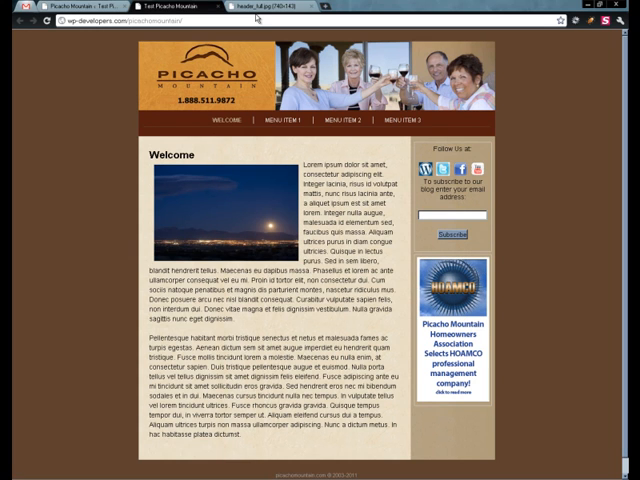
mouse_move(256, 90)
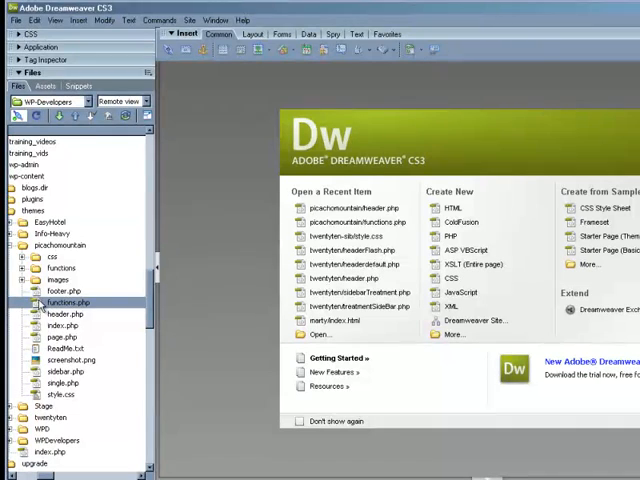
Get header.php from the remote theme folder, answer the Dependent Files prompt, and open it in code view
click(68, 312)
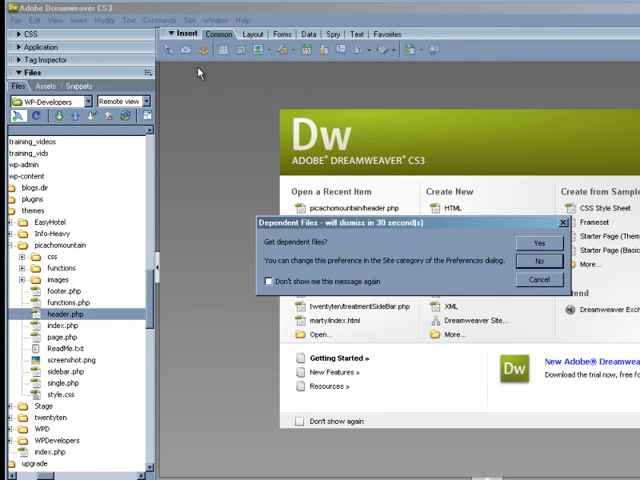
click(540, 242)
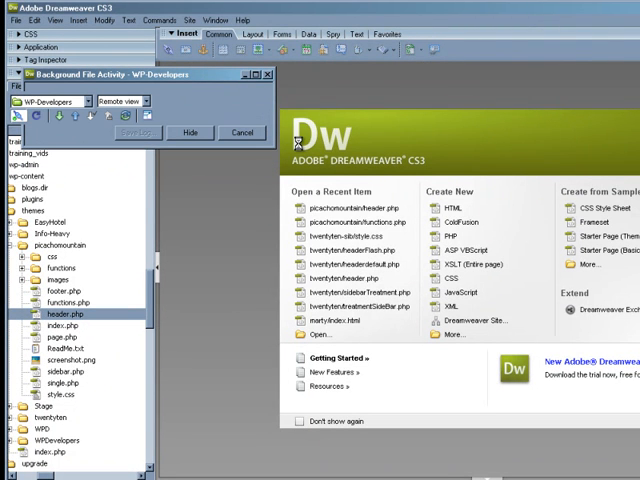
double_click(58, 312)
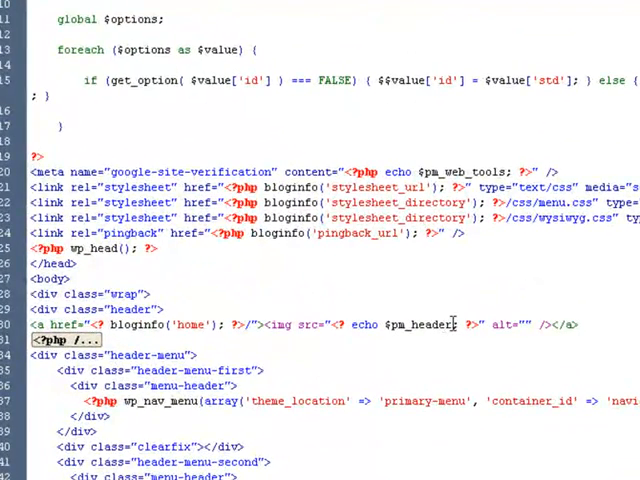
Select the $pm_header variable in the header image tag above the home link
double_click(440, 324)
text(<?)
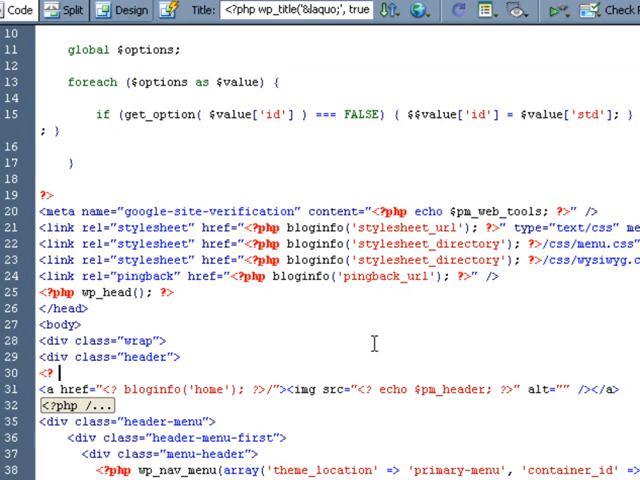
Write $post_header = get_post_meta($post->ID, 'Post Header', true) in the new PHP block
text($)
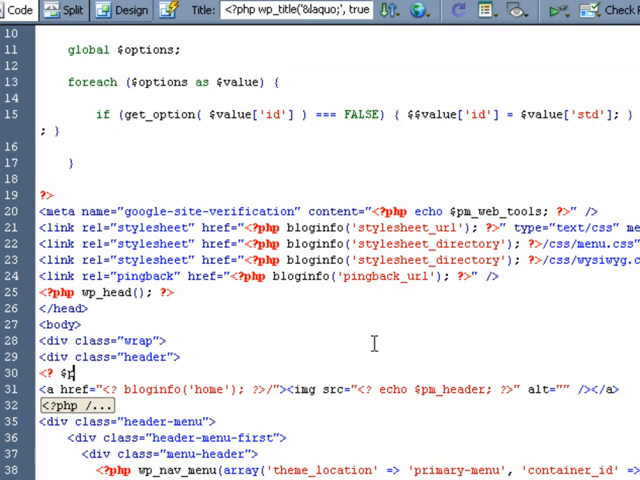
text(post_header)
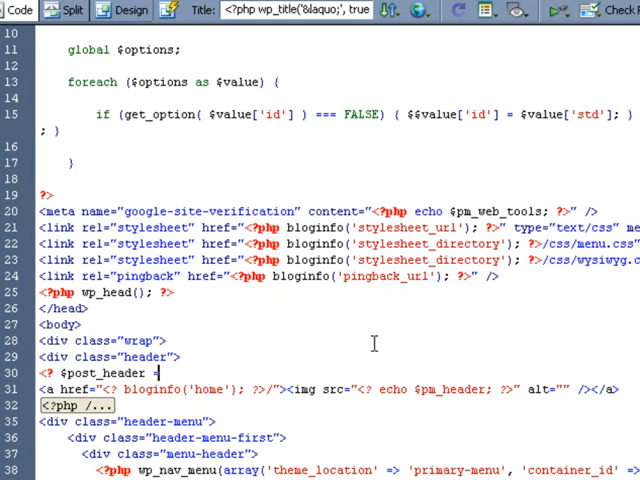
text(= get_post_met)
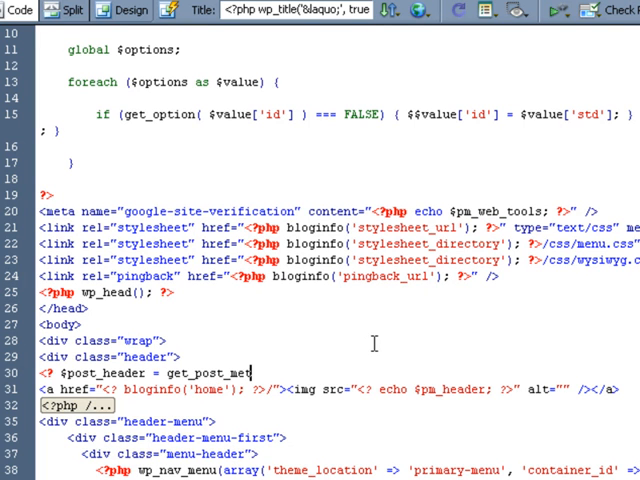
text(($)
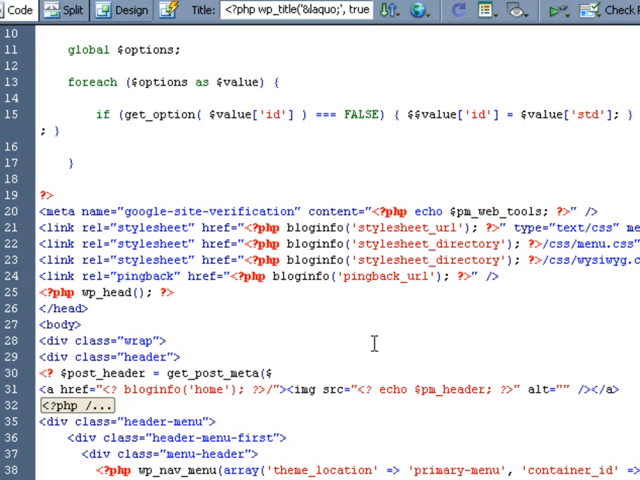
text(post->)
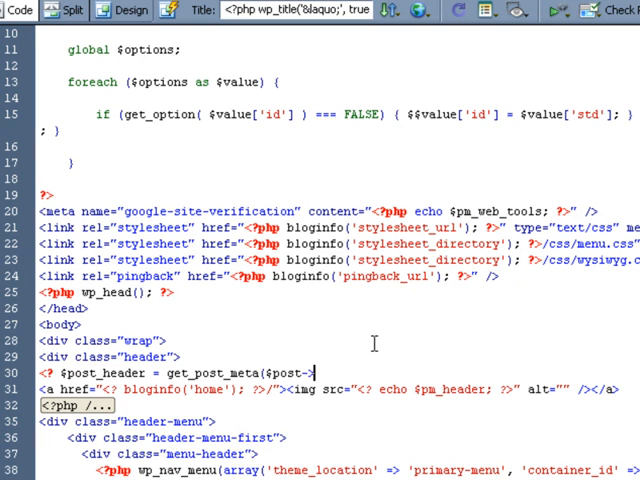
text(ID,)
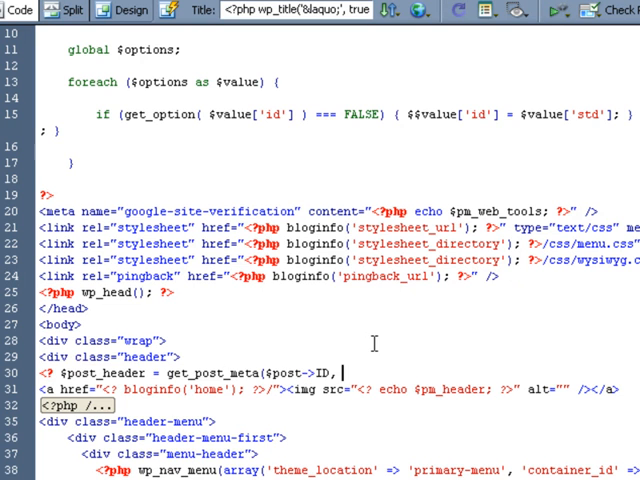
text('Post)
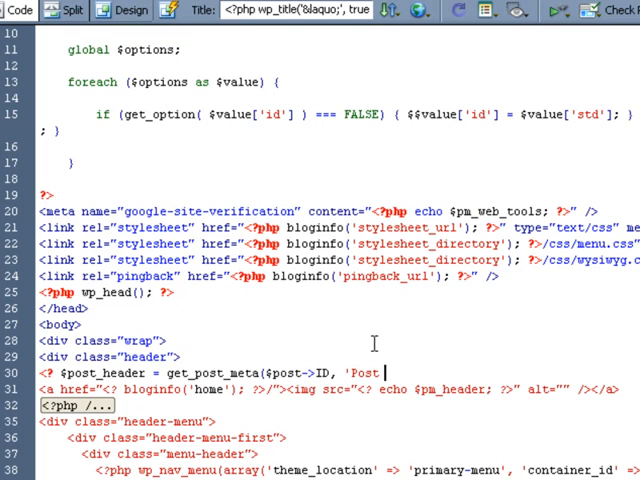
text(Header)
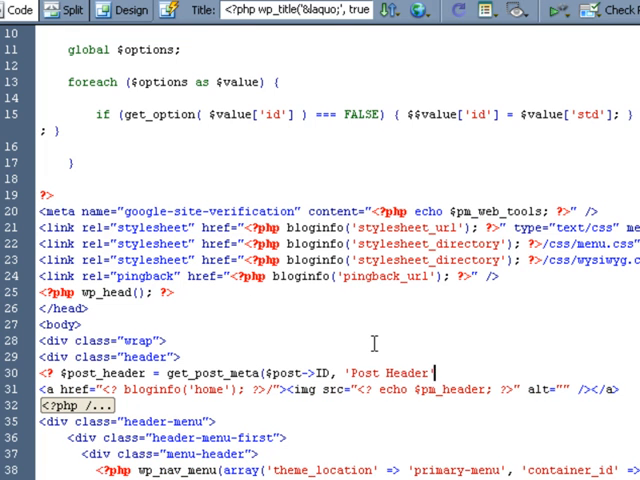
text(, true); ?>)
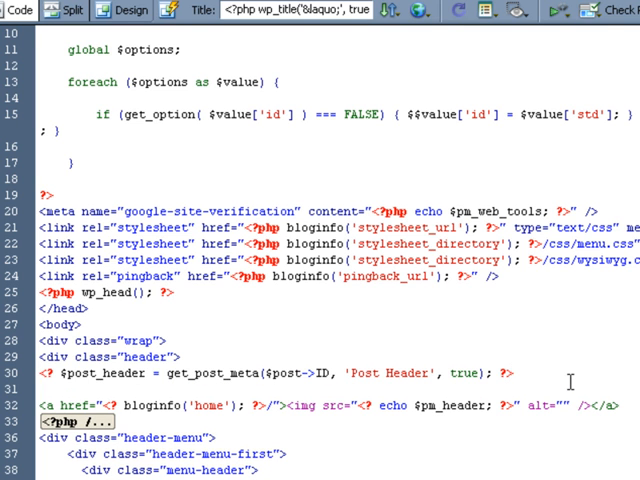
Below the get_post_meta line, begin if($post_header == true) { as a new PHP condition
click(40, 388)
text(<?)
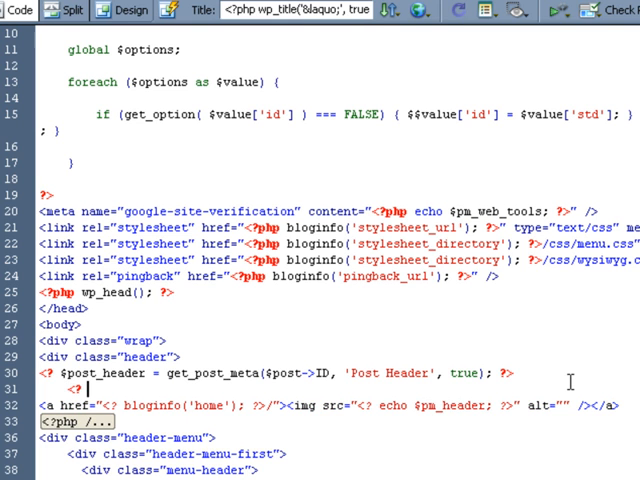
text(if($post_header)
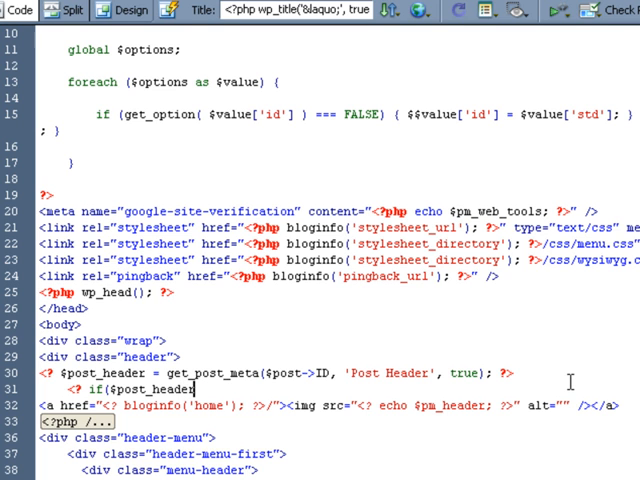
text(== true){ ?>)
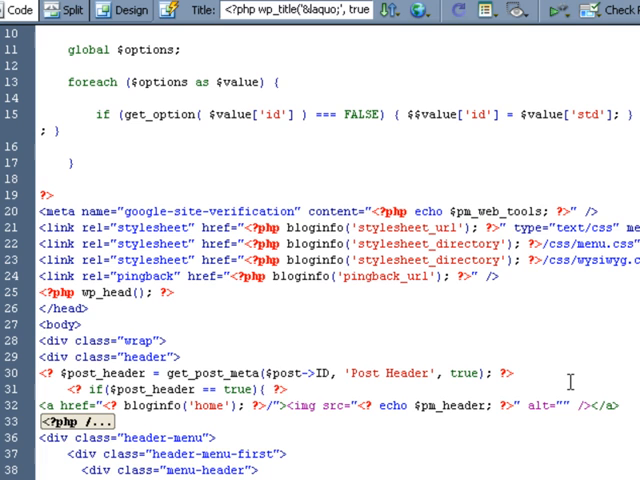
Inside the if, add a copy of the home link whose image src echoes $post_header instead of $pm_header
click(284, 388)
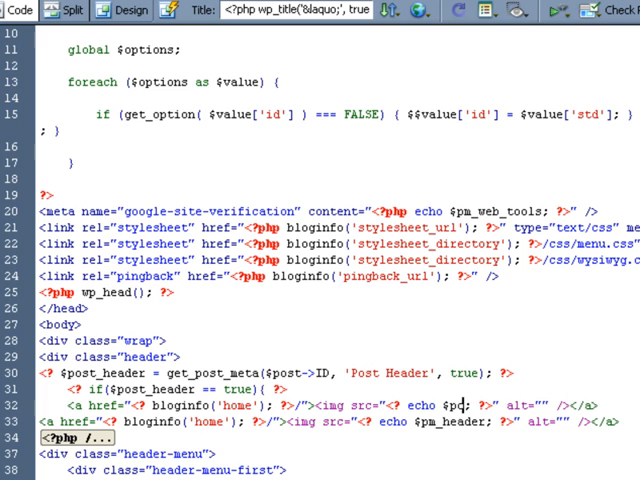
text(ost_header)
text(<? }else)
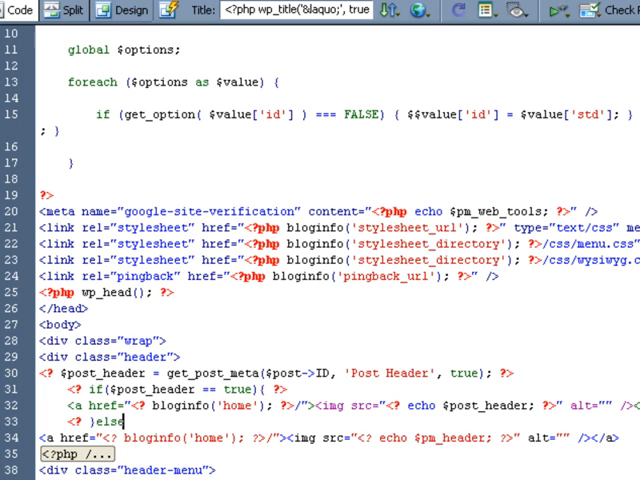
Close the if-block with ?> so the original $pm_header link serves as the else fallback
text(?>)
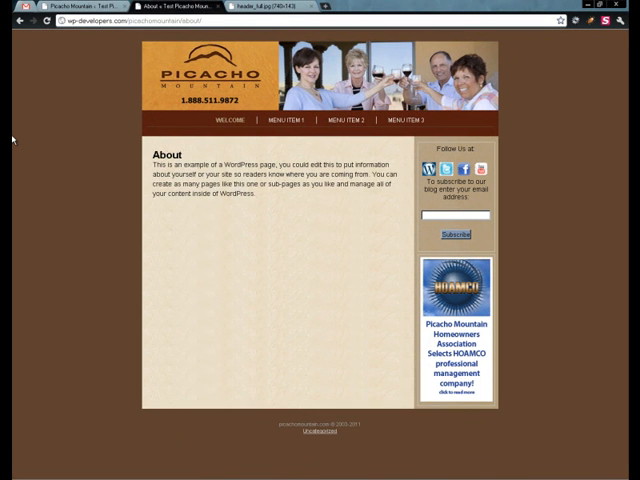
mouse_move(18, 120)
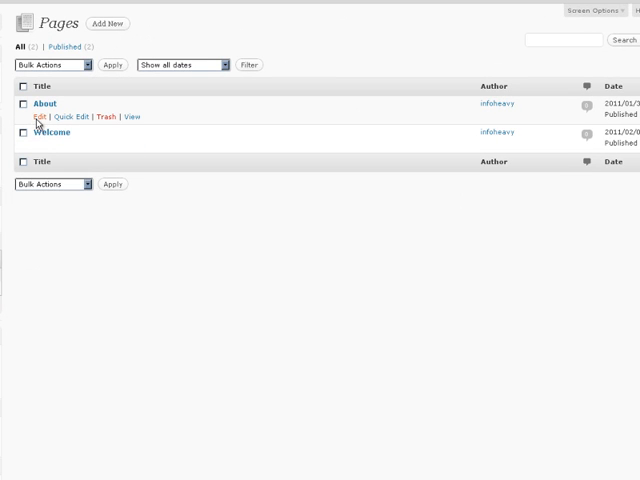
Edit the About page and use Add an Image > Select Files to choose an image to upload
click(42, 104)
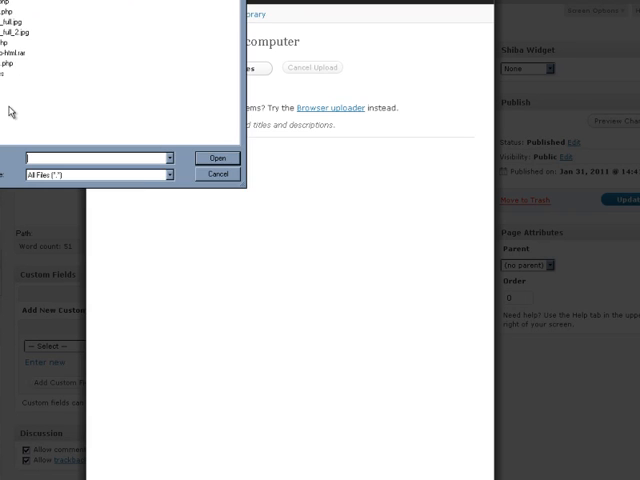
click(216, 156)
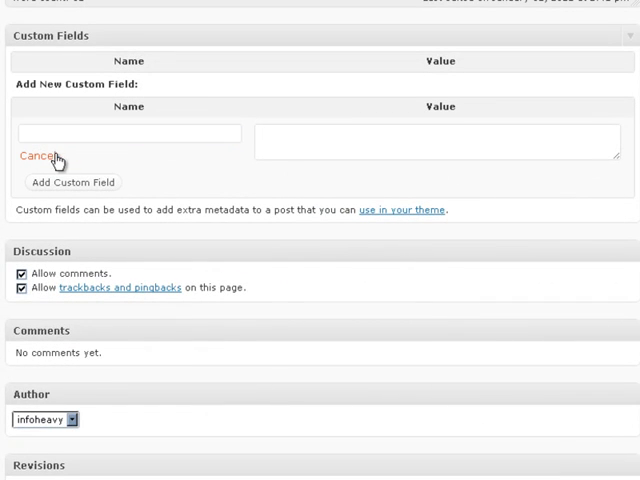
Name the About page's new custom field Post Header
text(P)
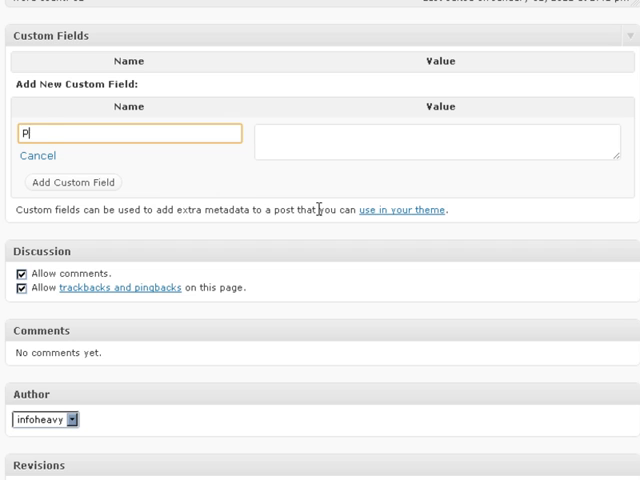
text(ost)
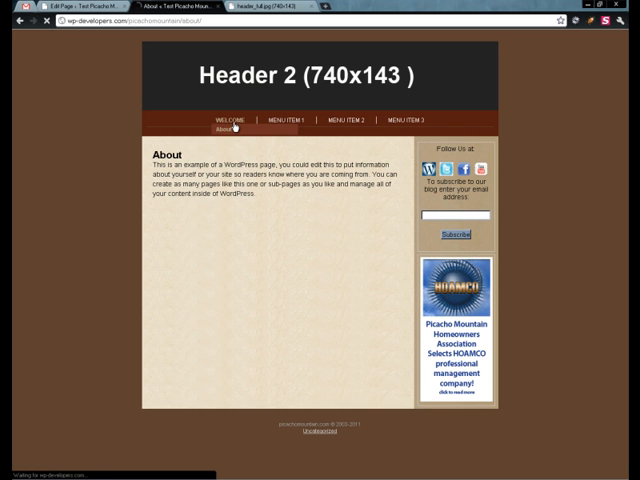
Go to the Welcome page and confirm it still shows the default Picacho Mountain header
click(228, 120)
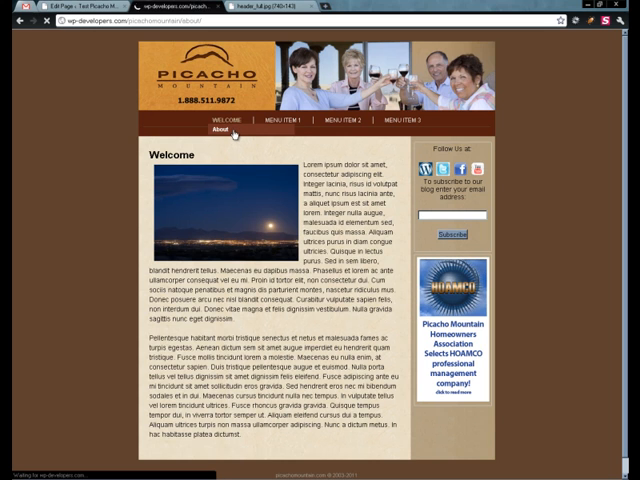
click(212, 128)
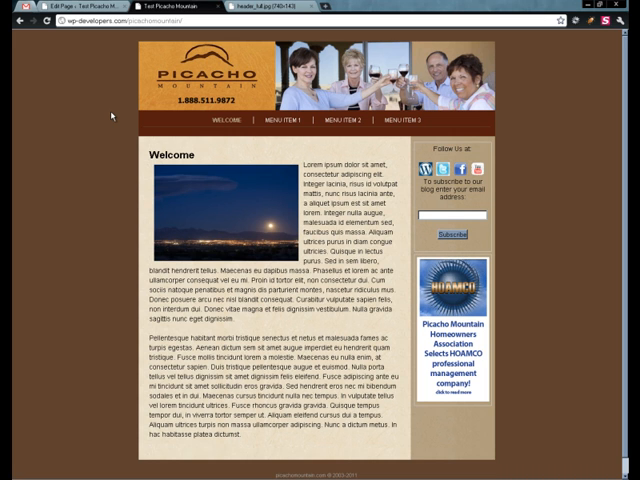
mouse_move(104, 94)
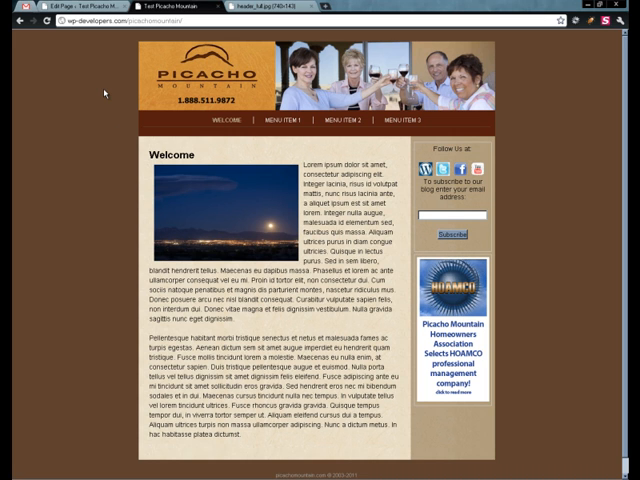